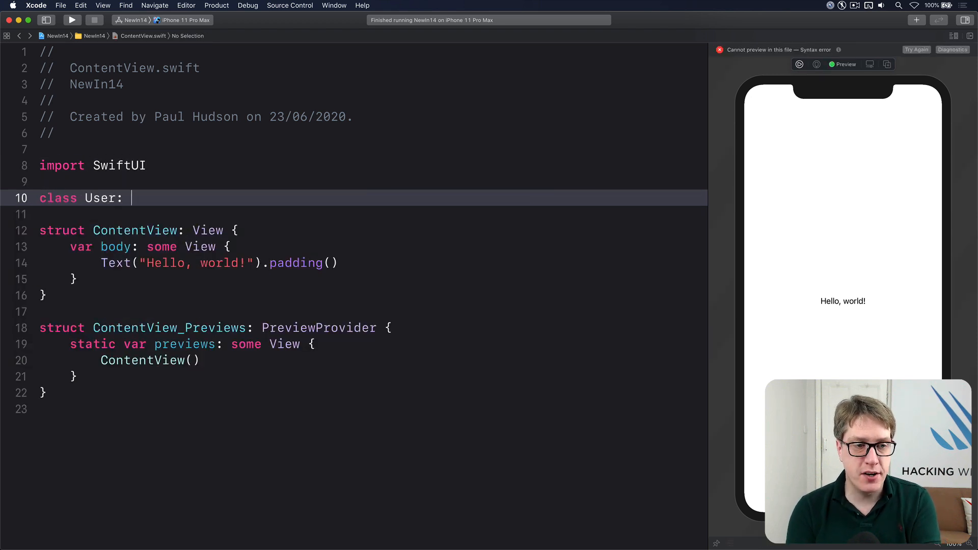
{"action": "type", "text": "ObservableObject {"}
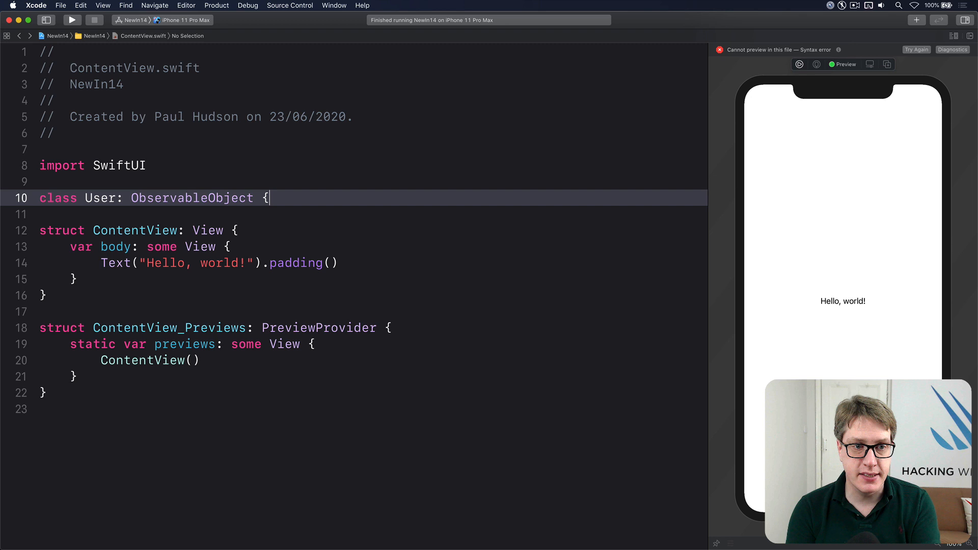
{"action": "type", "text": "var userna"}
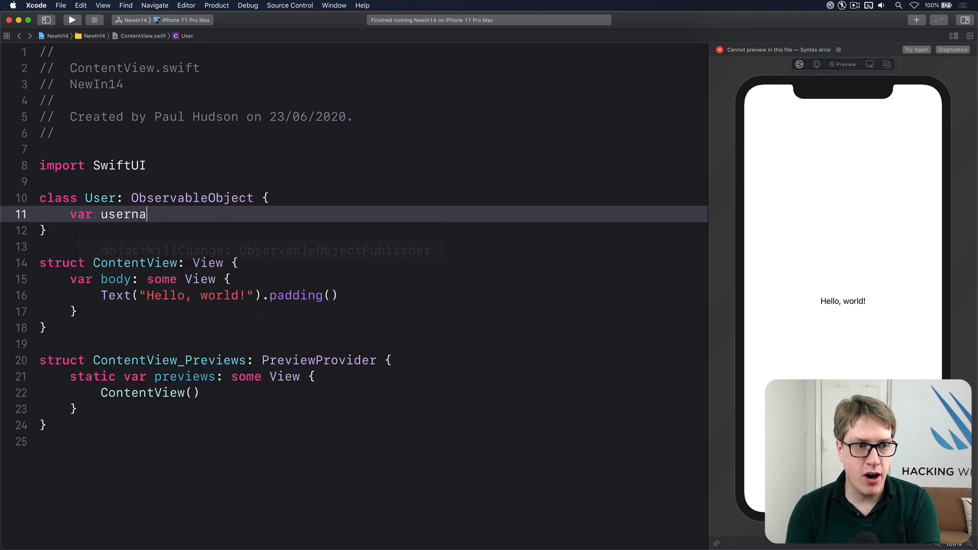
{"action": "type", "text": "me = \"@twostraw\""}
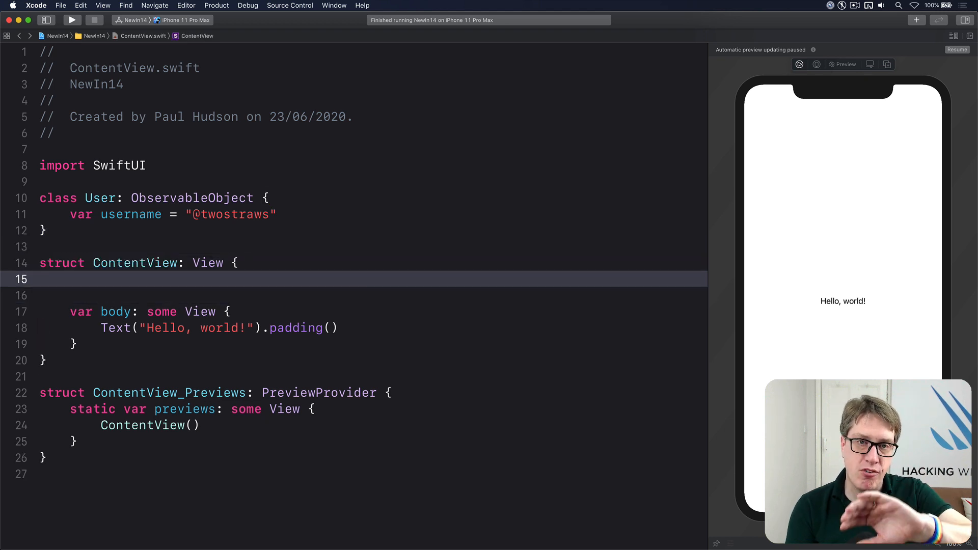
{"action": "left_click", "coordinate": [70, 279]}
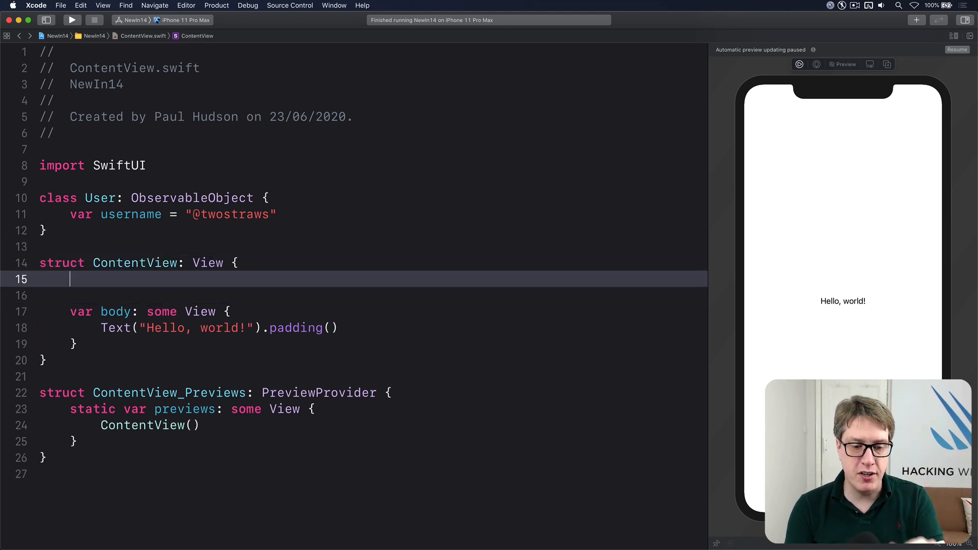
{"action": "type", "text": "@ObservedObject var user = User("}
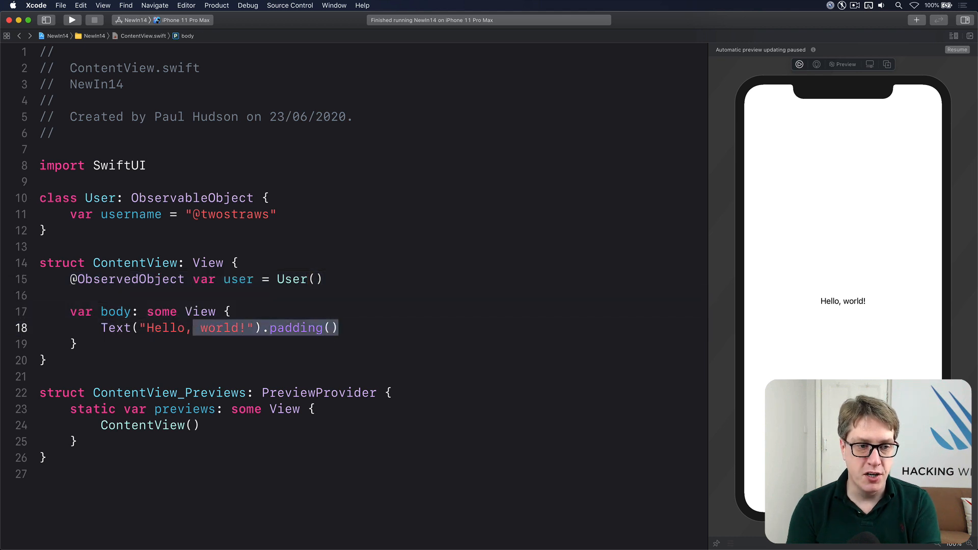
{"action": "type", "text": "Usern"}
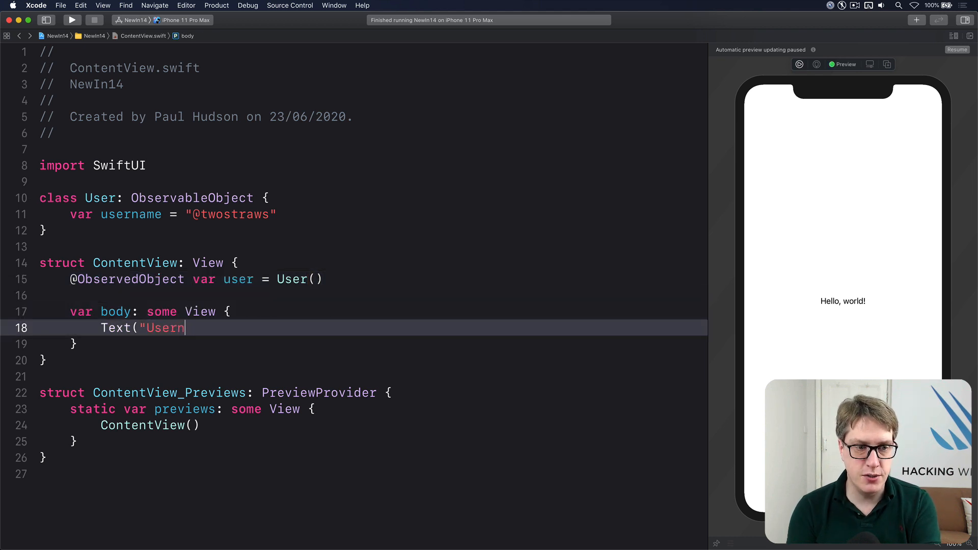
{"action": "type", "text": "ame: \\("}
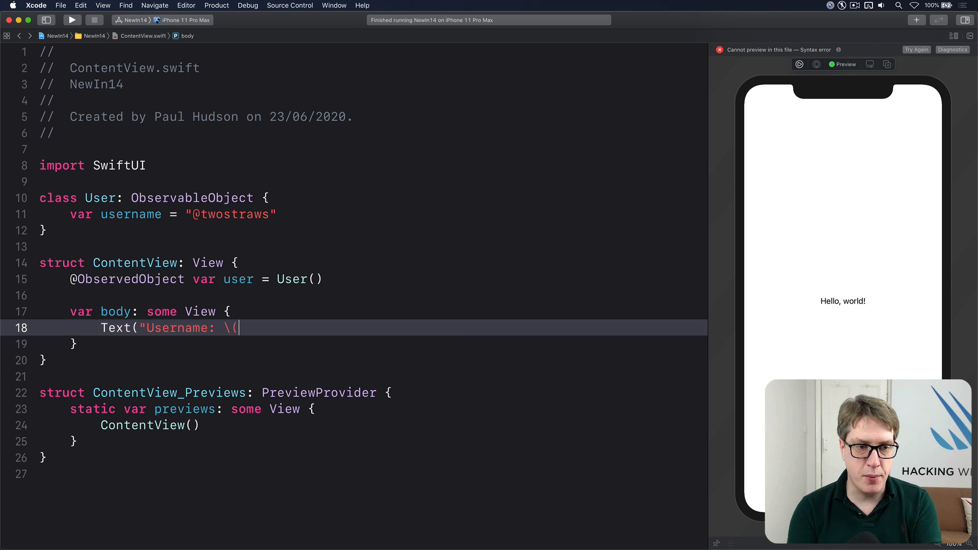
{"action": "type", "text": "user.usename)\")"}
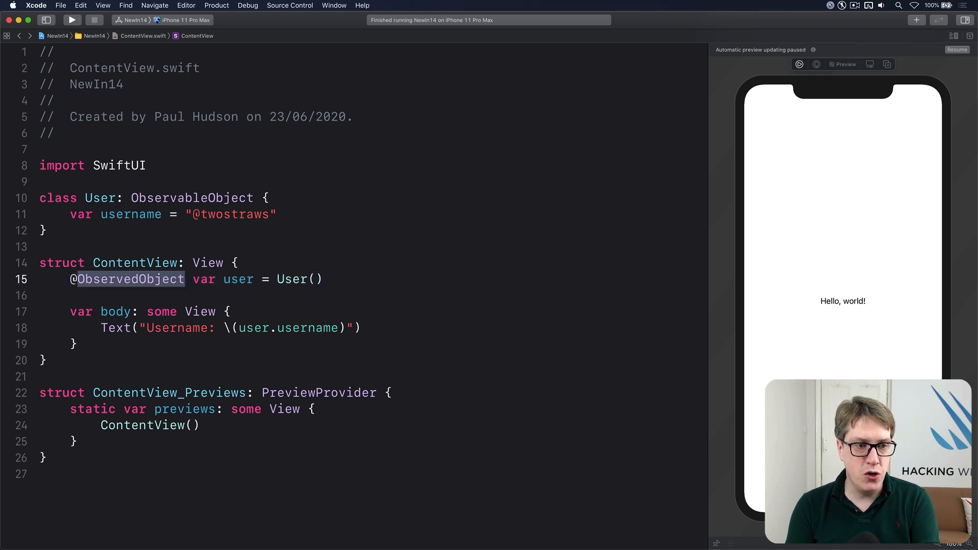
{"action": "type", "text": "@Sate"}
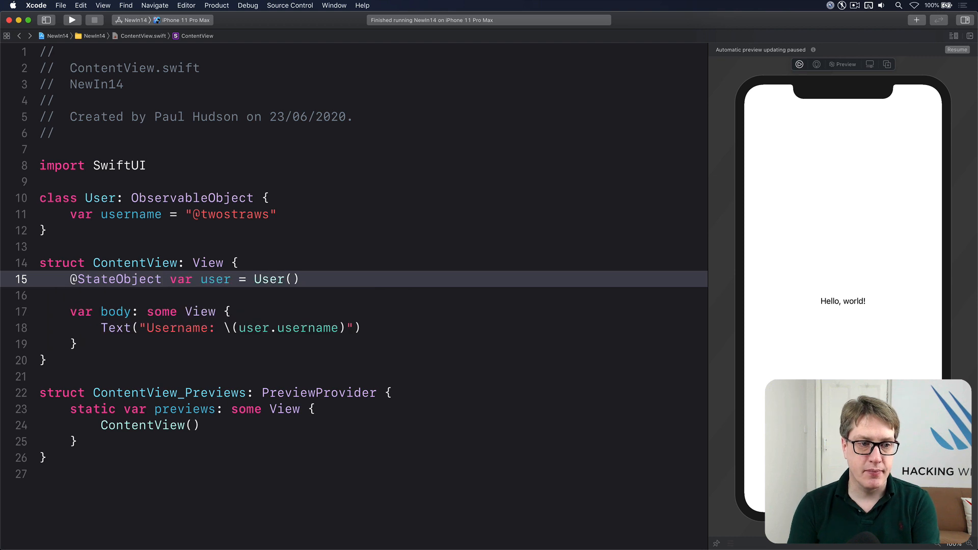
{"action": "double_click", "coordinate": [115, 279]}
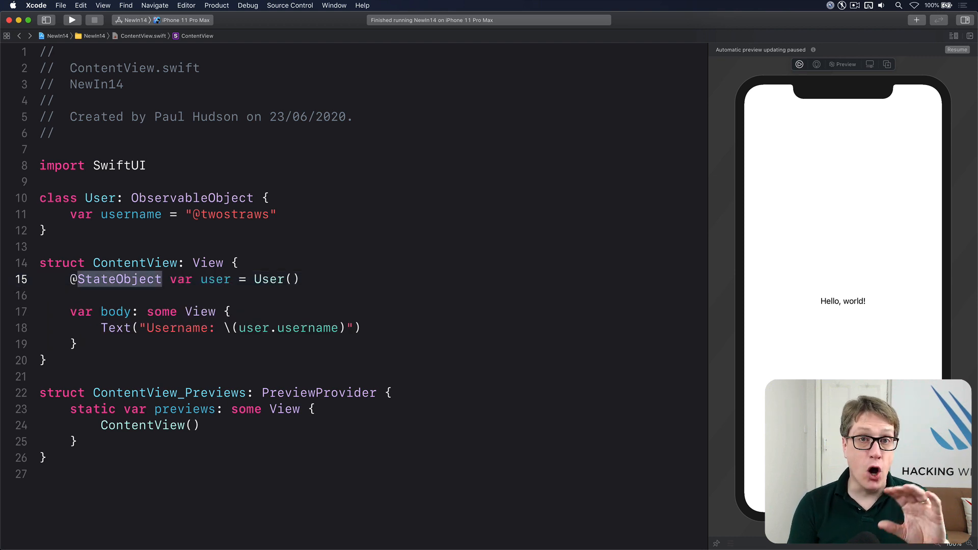